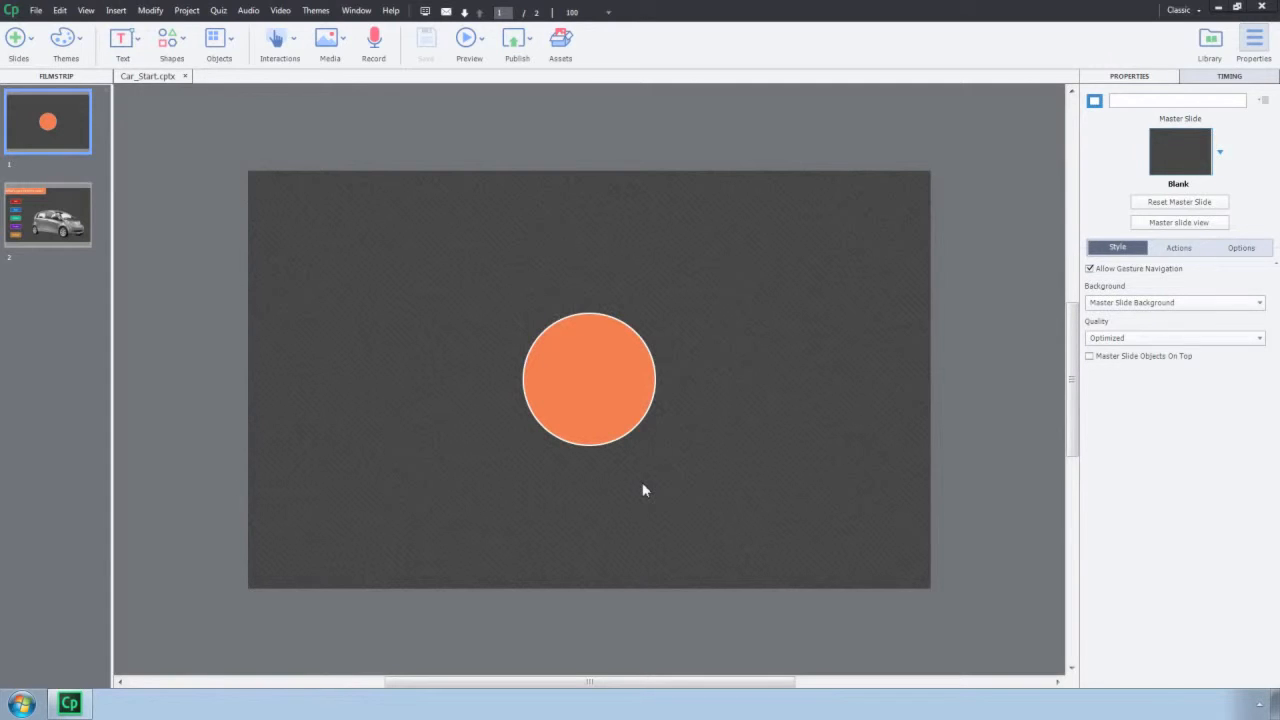
Step: Add a new object state to the orange circle and accept the default name
left_click(588, 378)
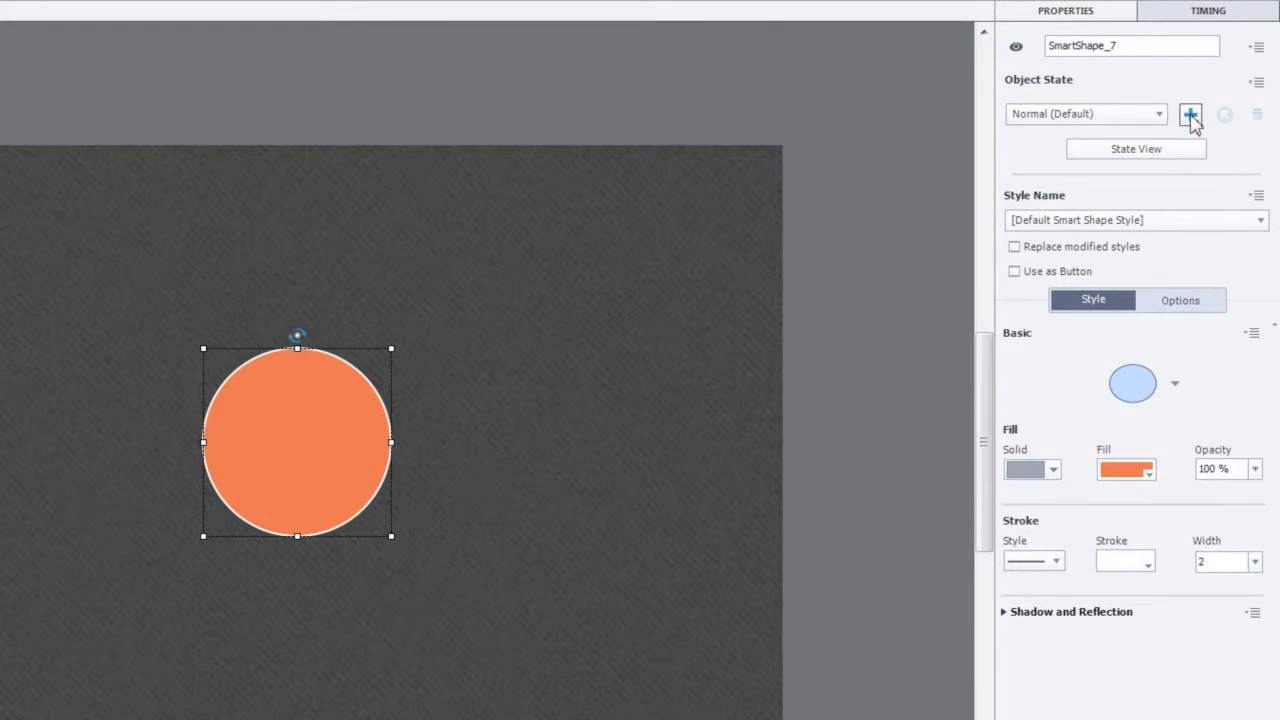
mouse_move(1190, 114)
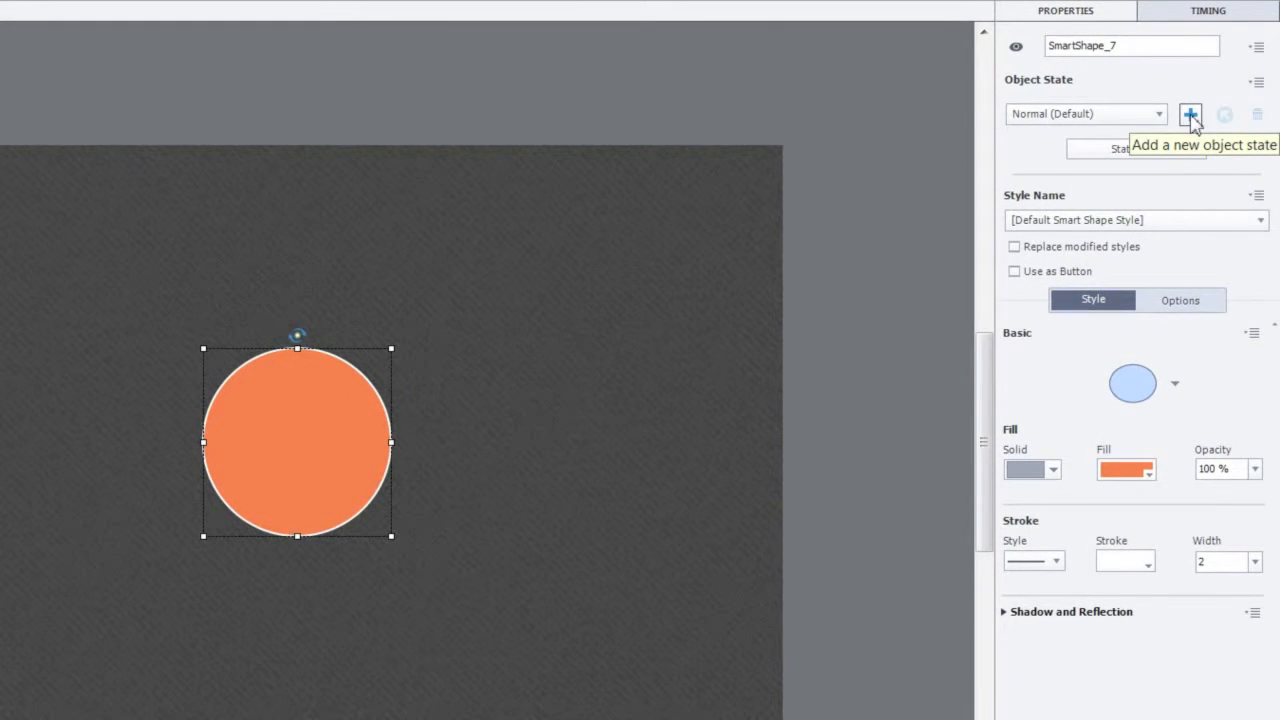
left_click(1190, 114)
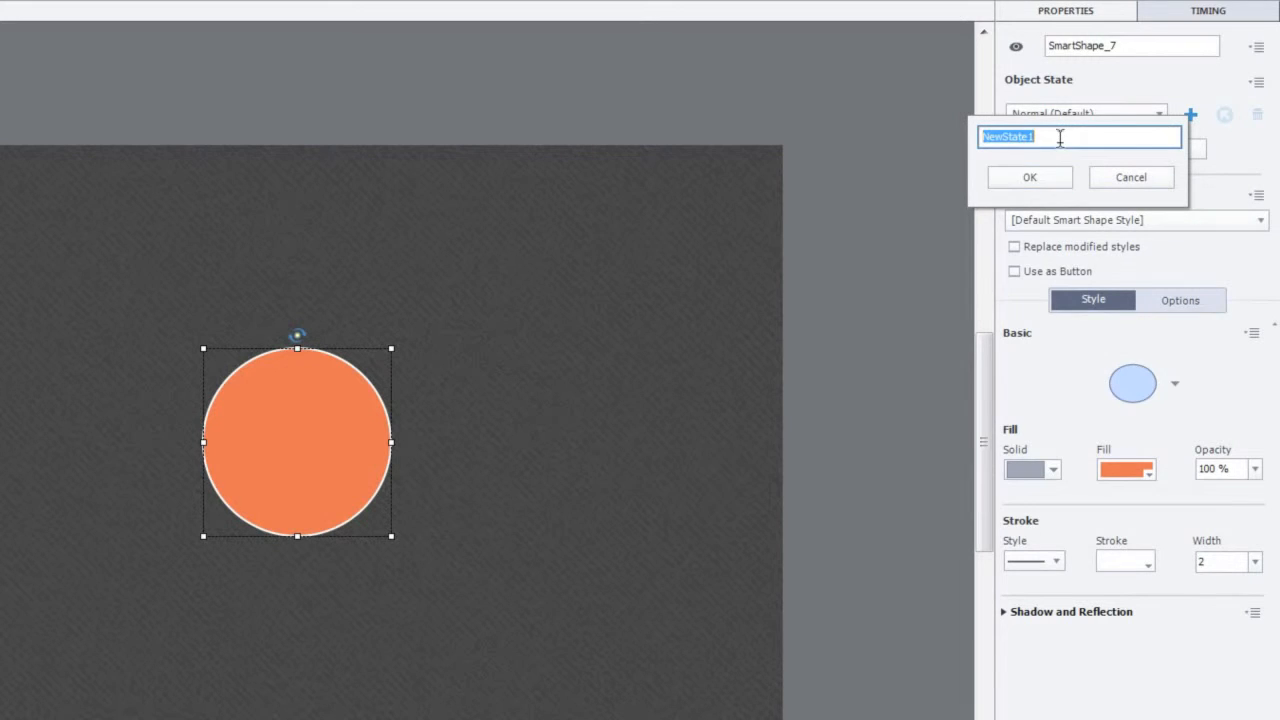
left_click(1028, 176)
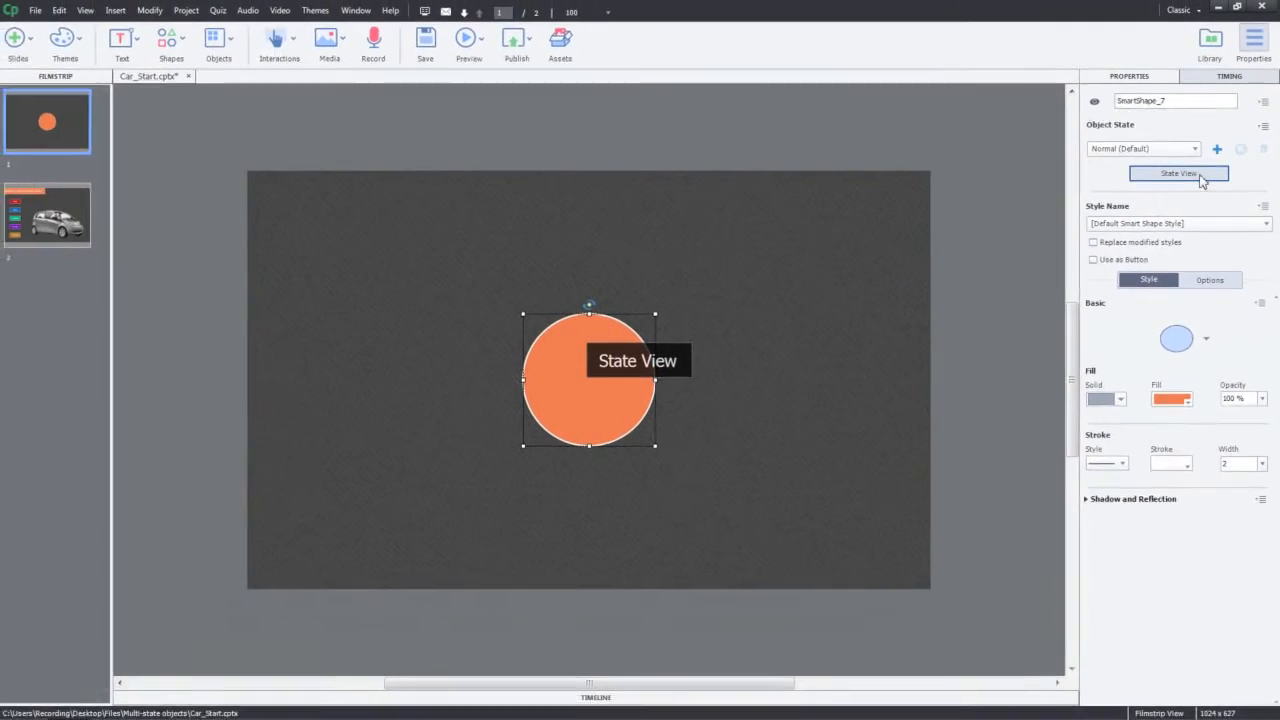
Step: View the circle's Blue state in State View, cancel another new state, then move to slide 2
left_click(1178, 172)
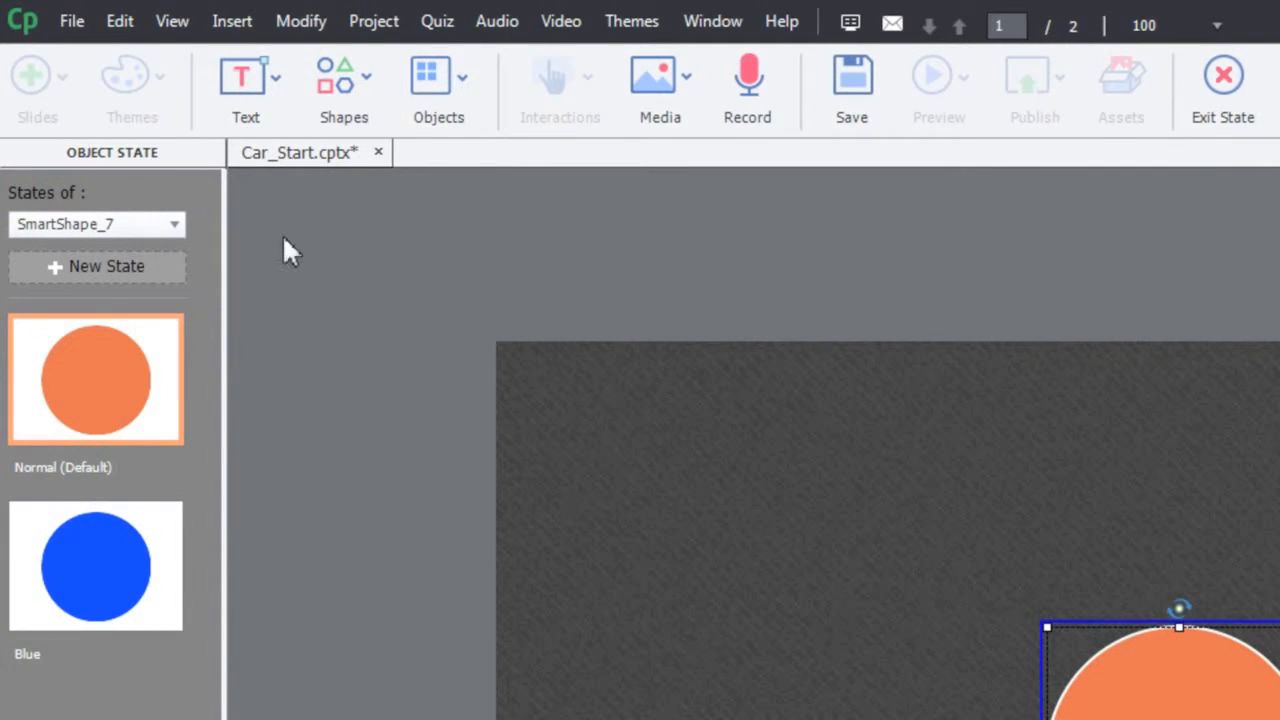
left_click(344, 90)
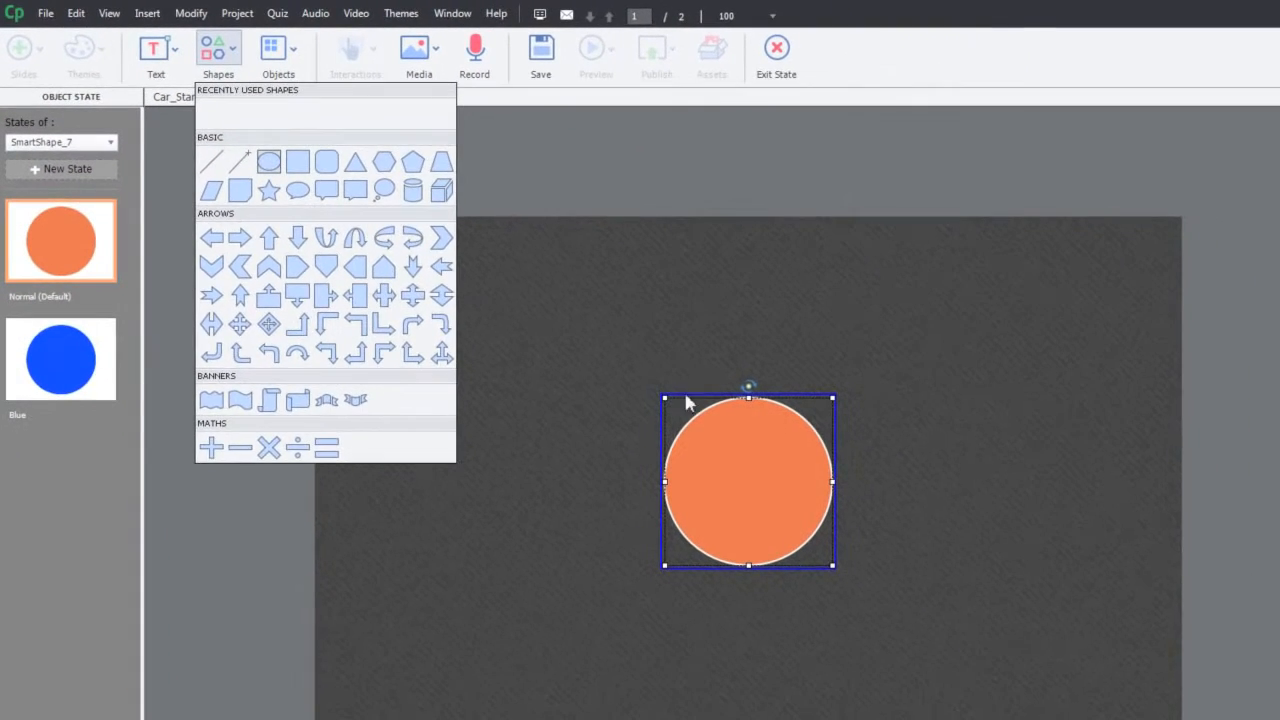
left_click(60, 358)
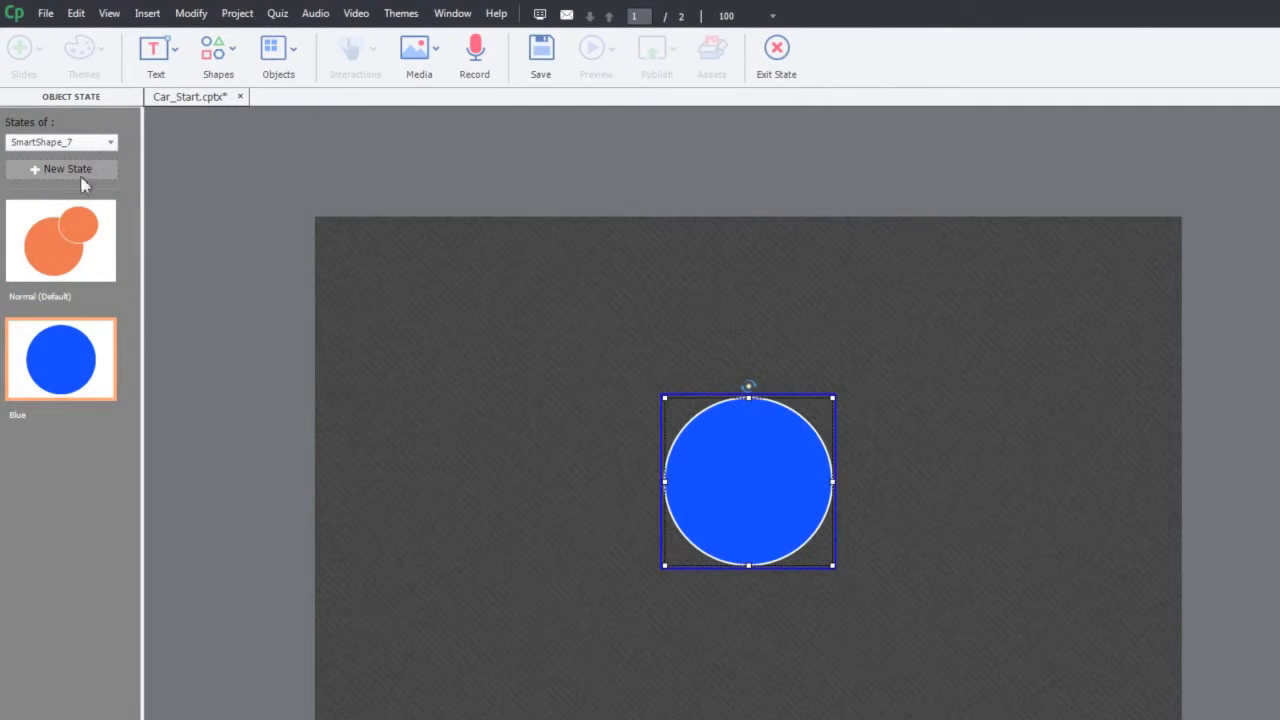
left_click(68, 168)
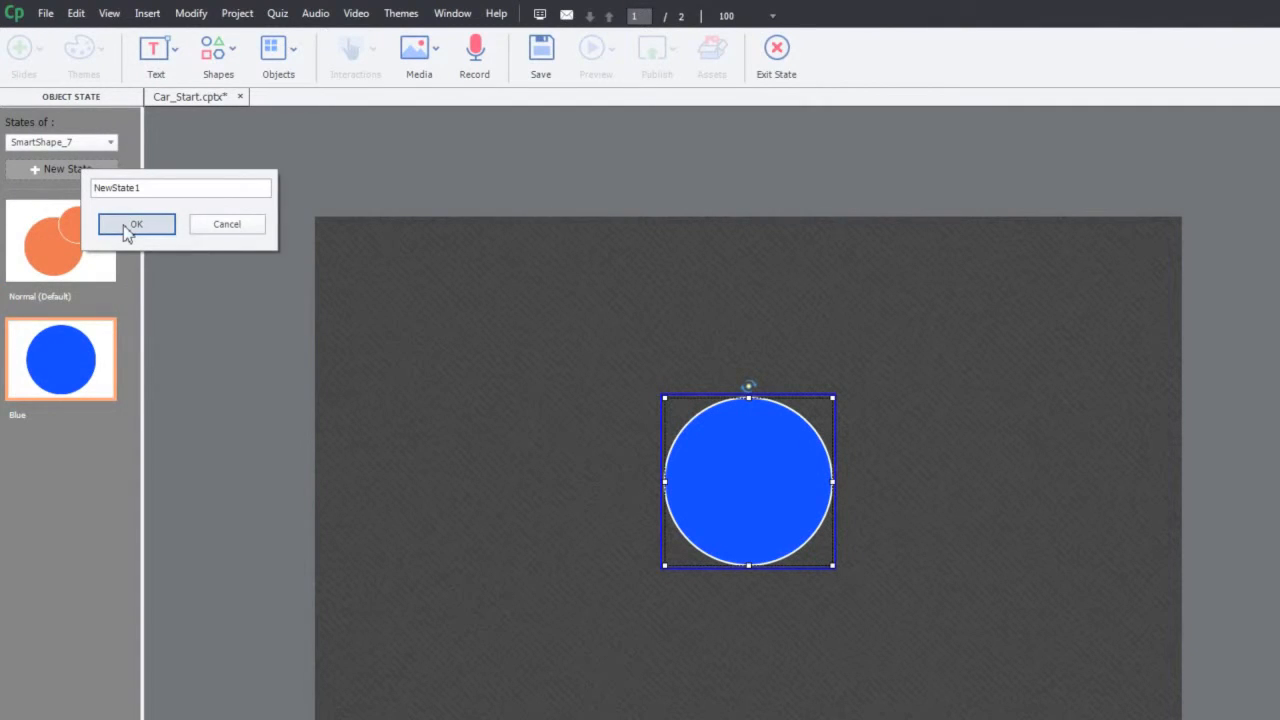
left_click(136, 224)
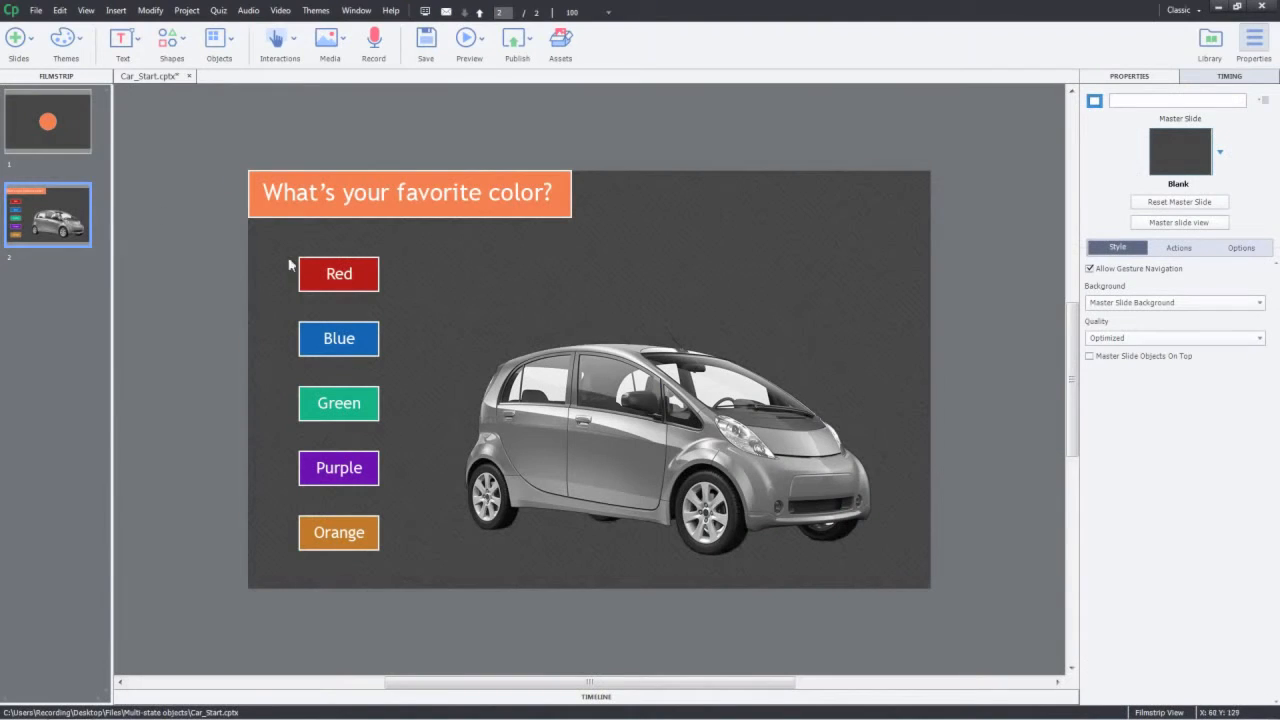
left_click(338, 272)
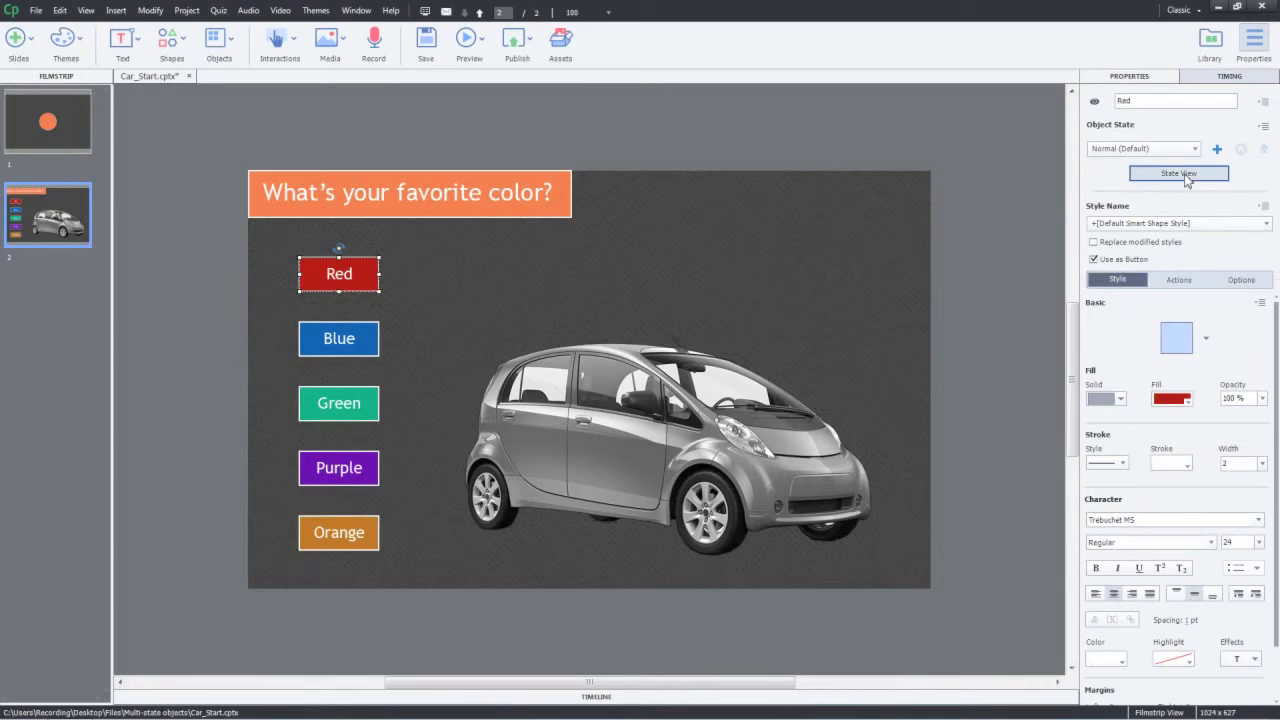
left_click(1178, 172)
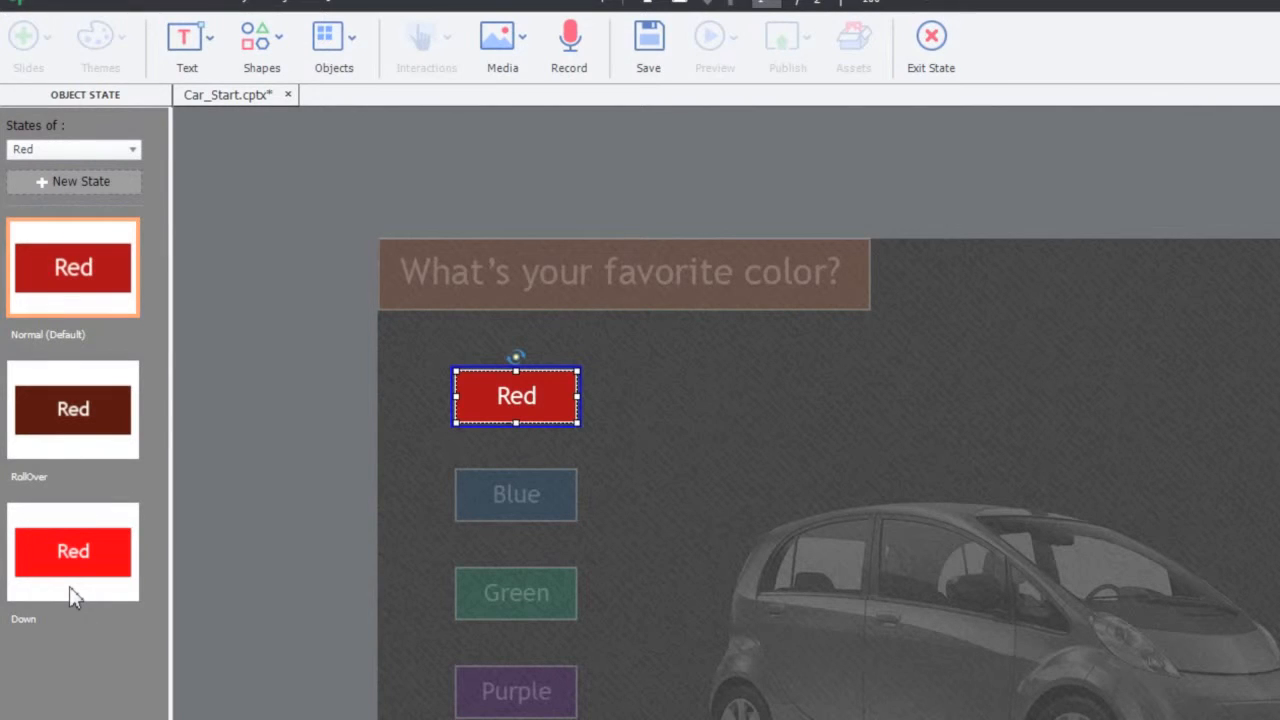
mouse_move(108, 288)
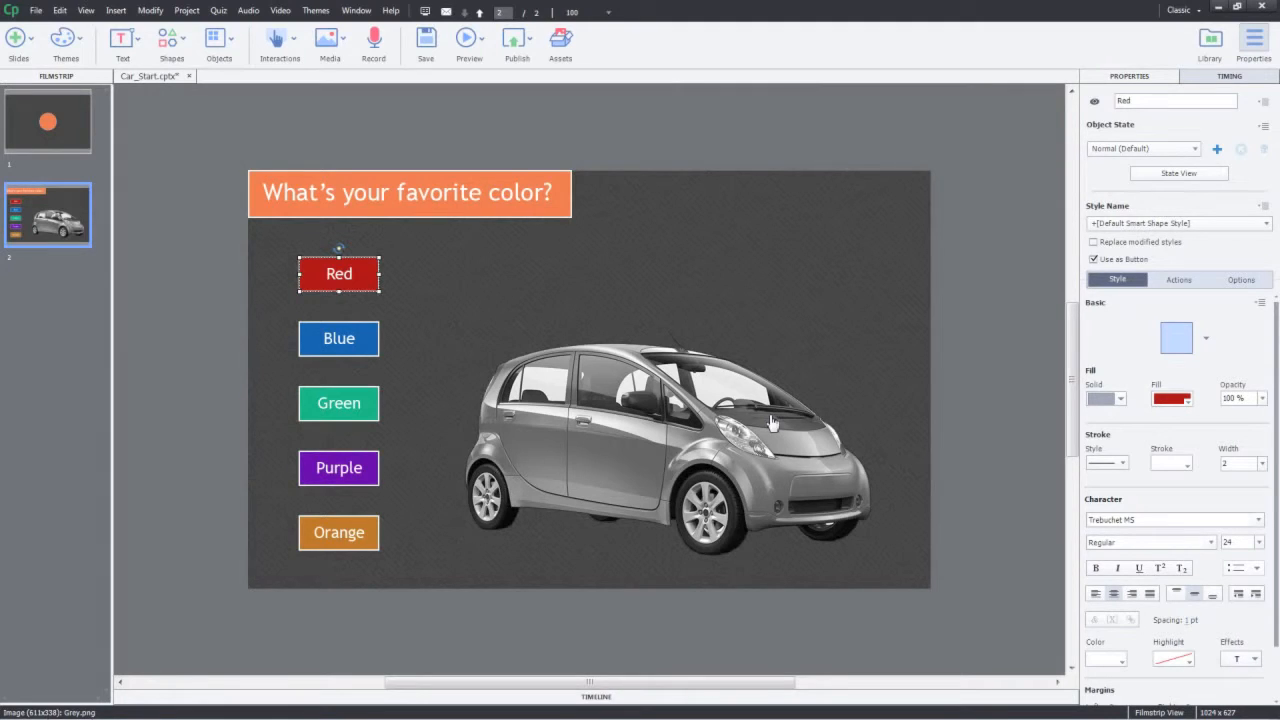
mouse_move(692, 488)
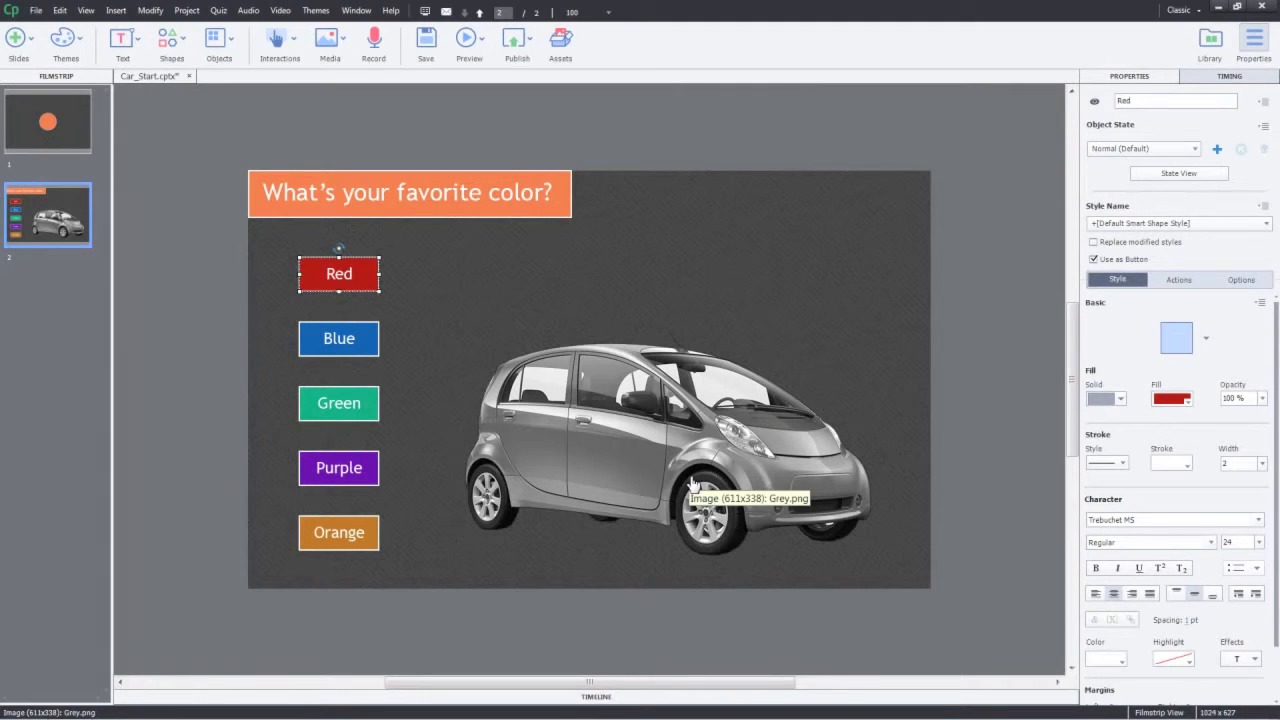
mouse_move(612, 484)
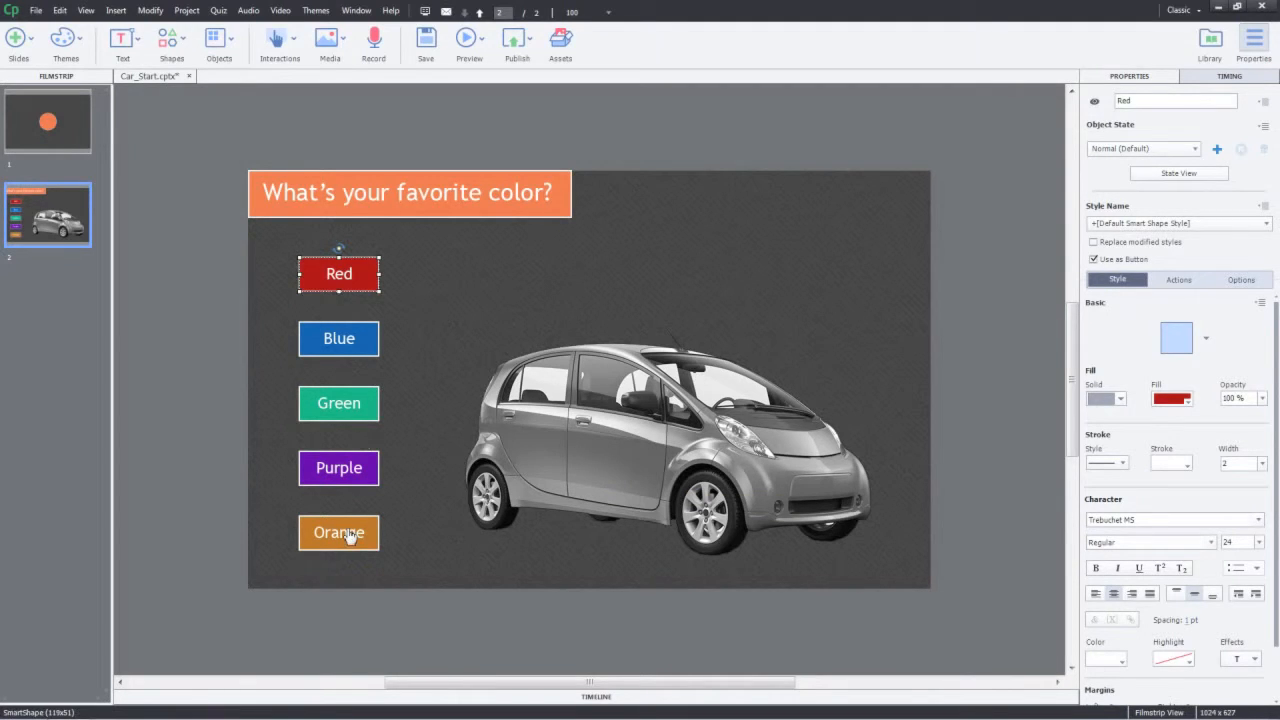
Step: Create a new state named Red on the grey car image
left_click(668, 444)
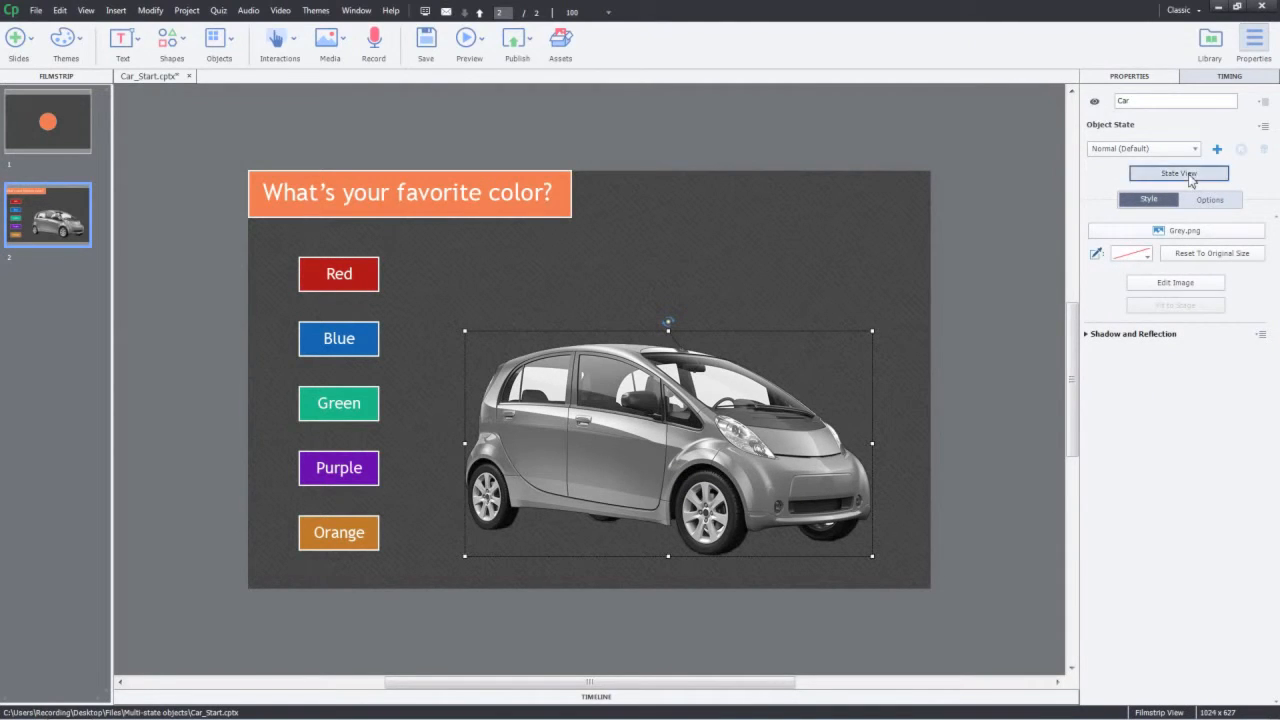
left_click(1178, 172)
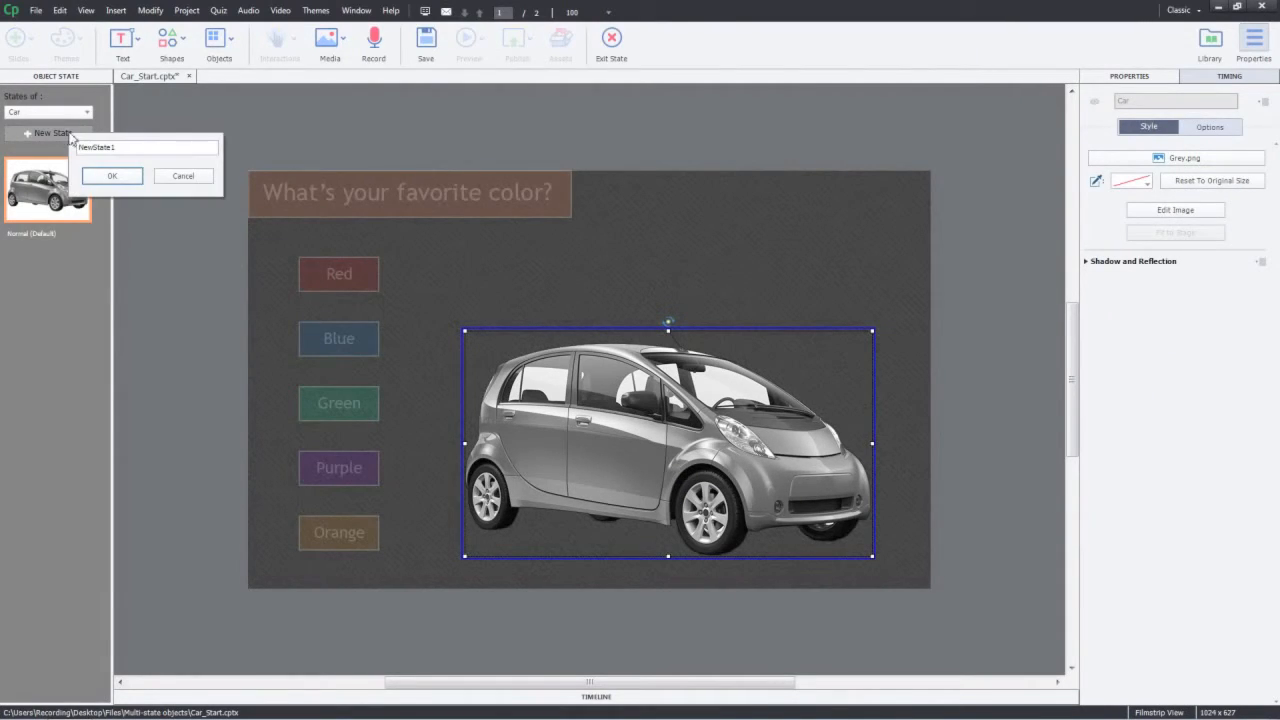
type("Red")
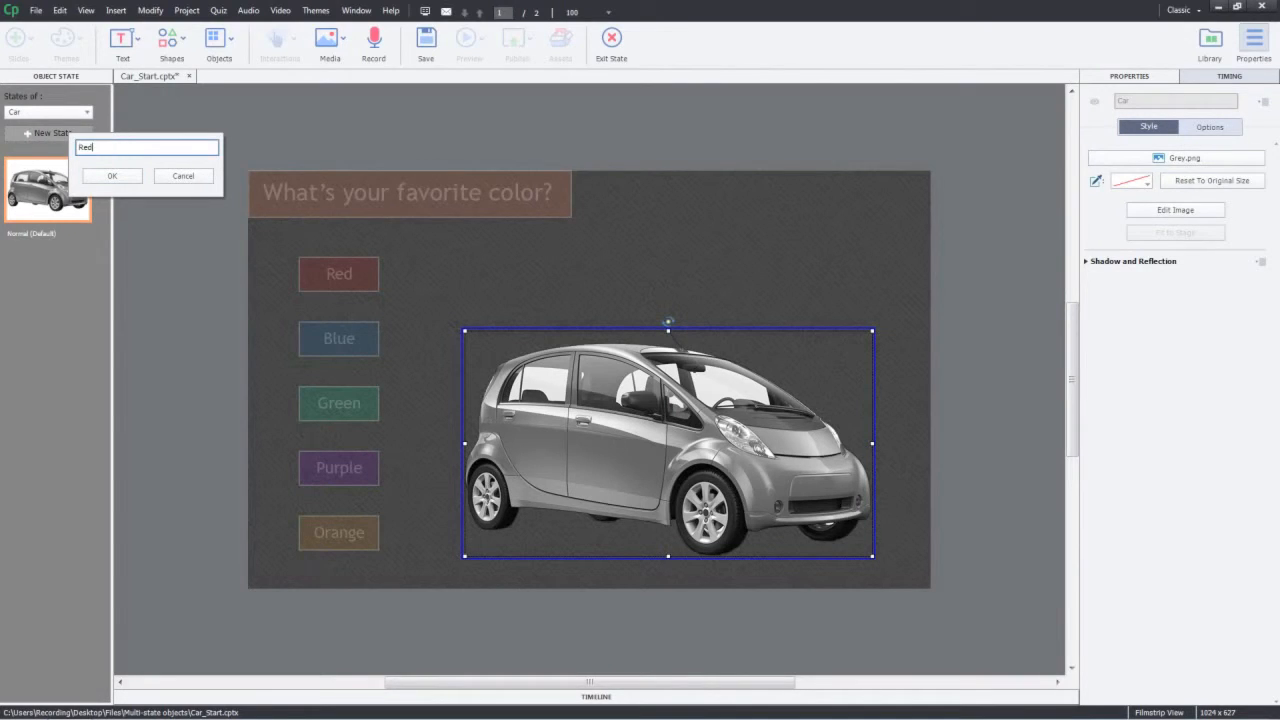
left_click(112, 176)
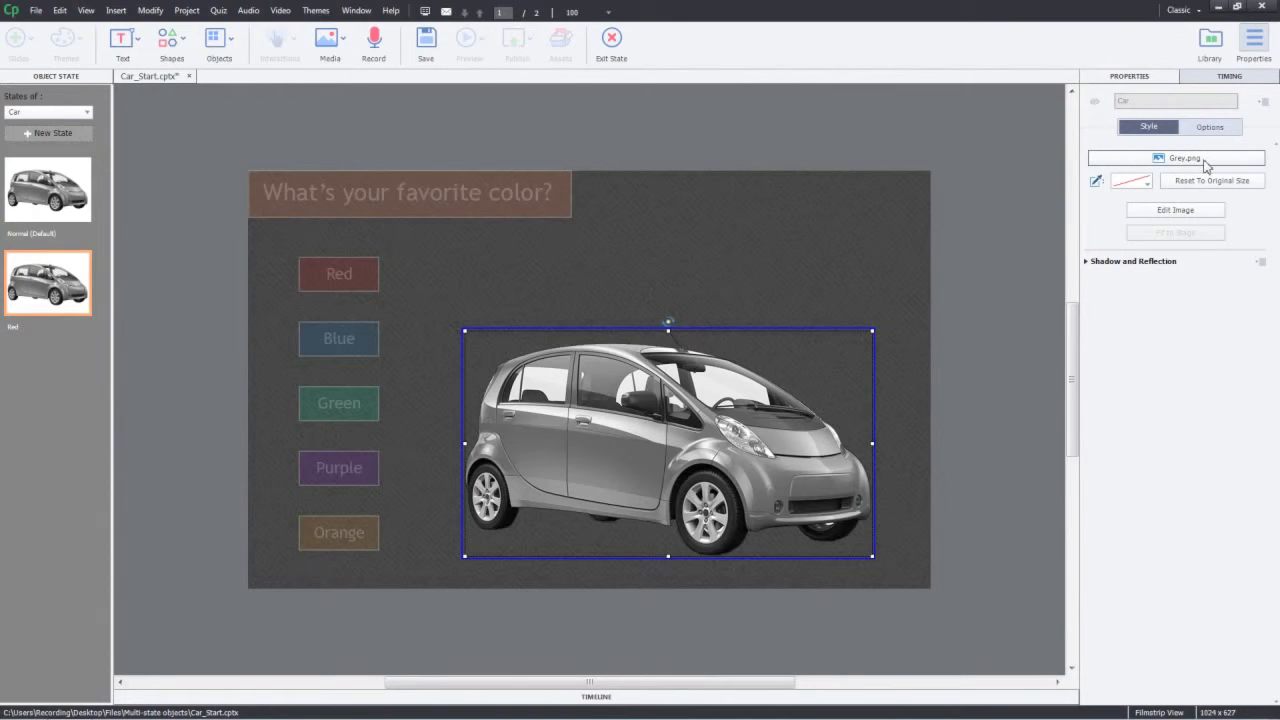
Step: Swap the Red state's picture to Red.png from the library and exit state editing
left_click(1176, 158)
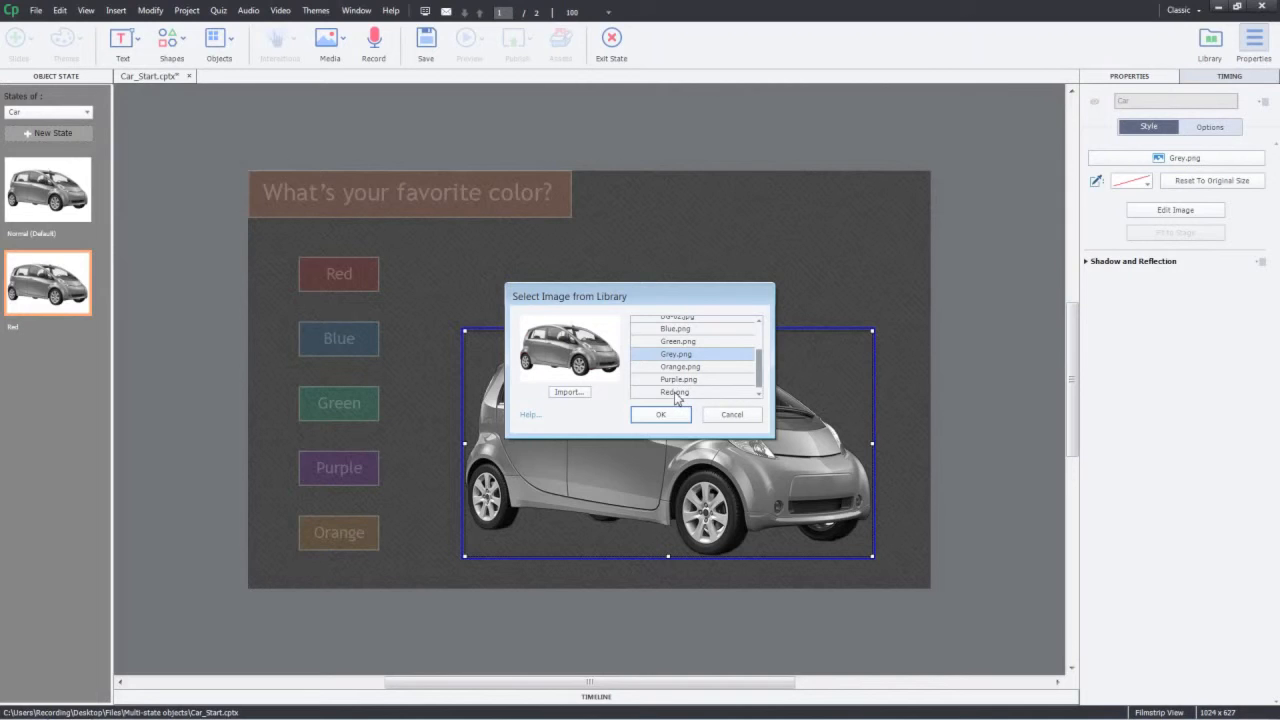
left_click(674, 390)
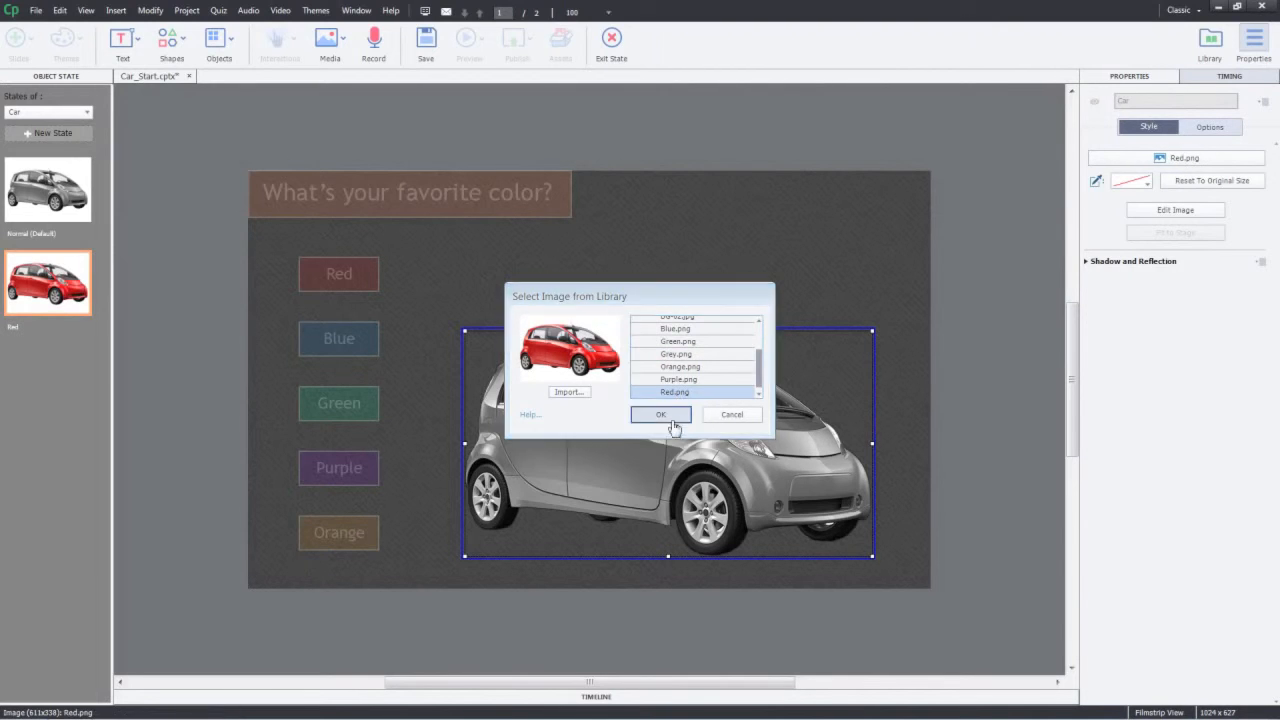
left_click(660, 414)
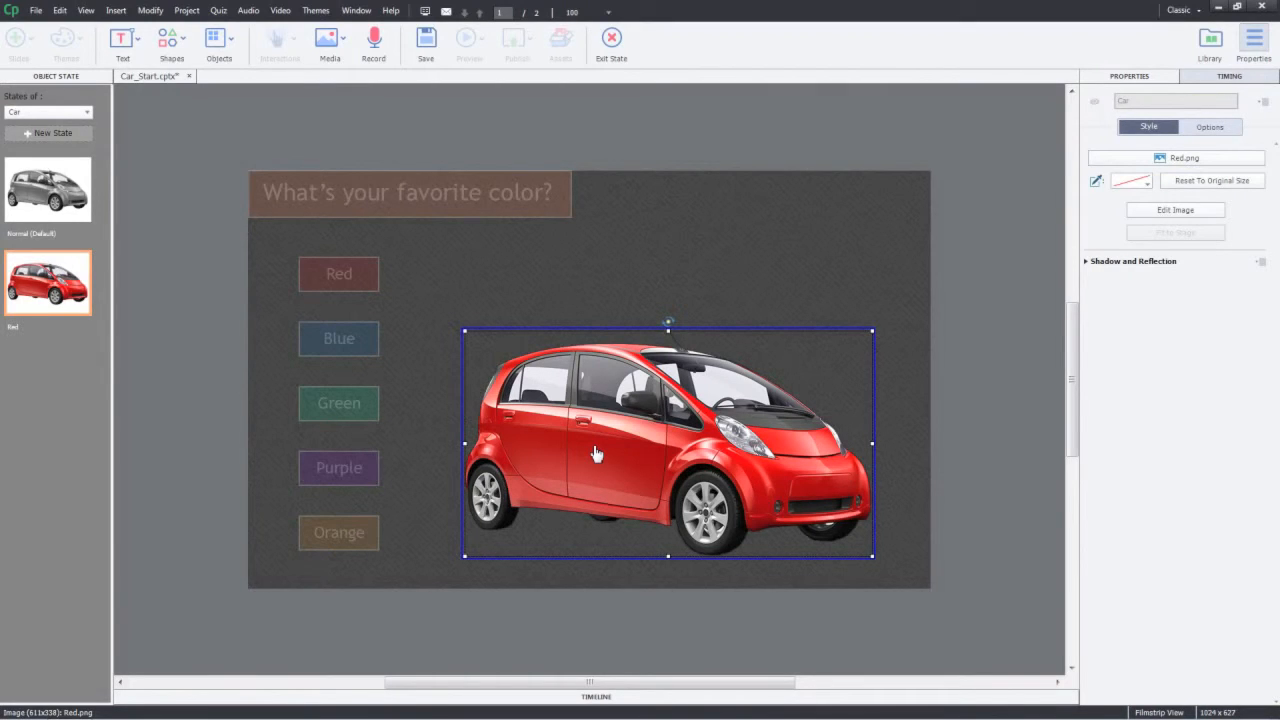
left_click(48, 652)
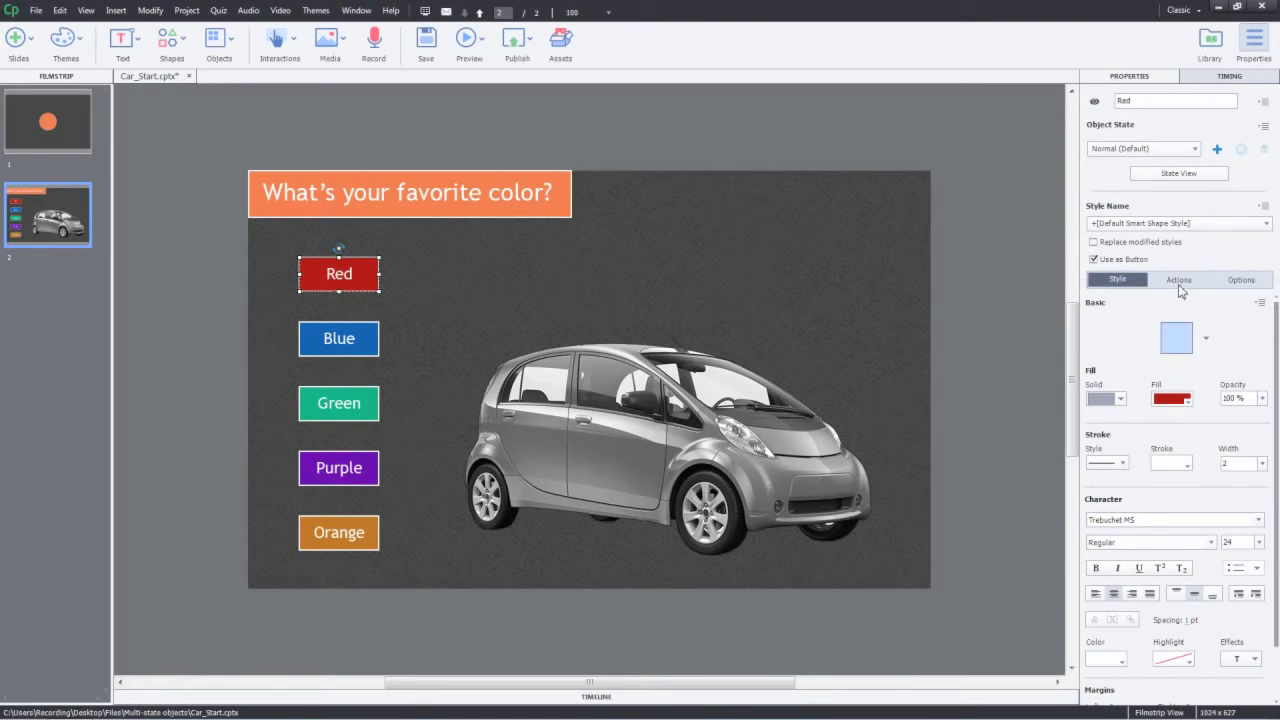
Step: Set the Red button's On Success action to Change State of Car to Red
left_click(1178, 280)
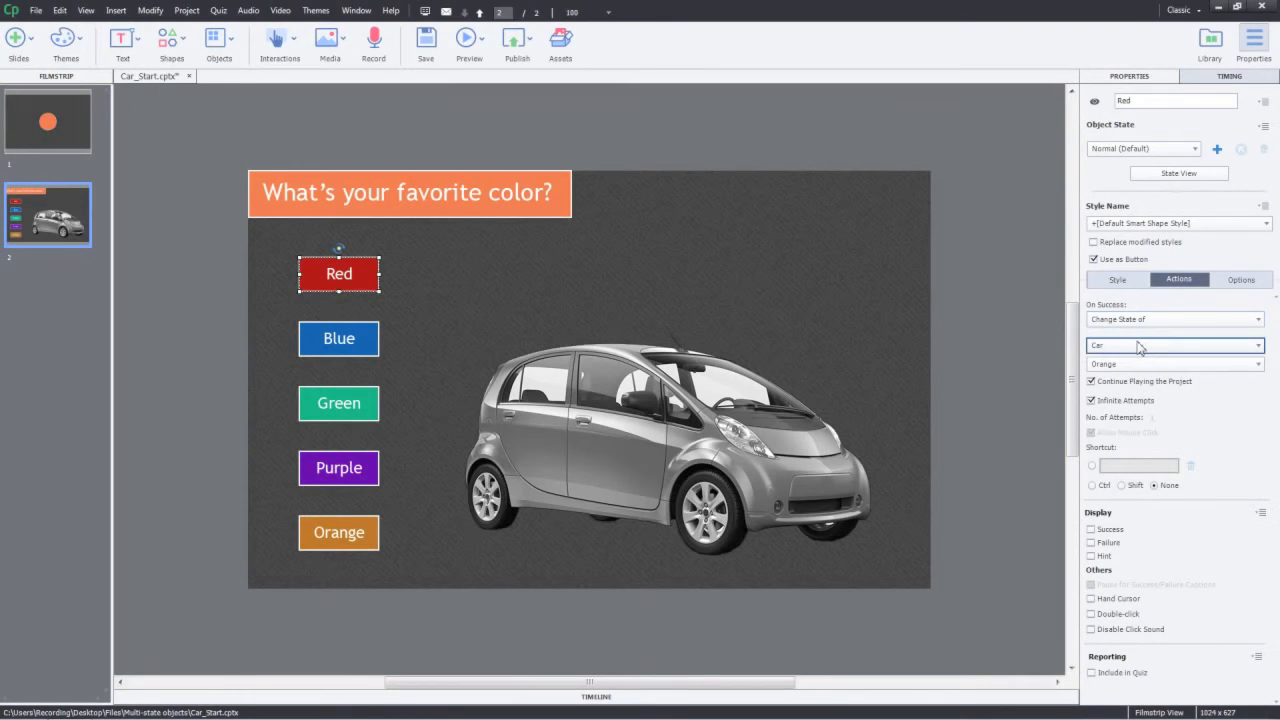
left_click(1256, 364)
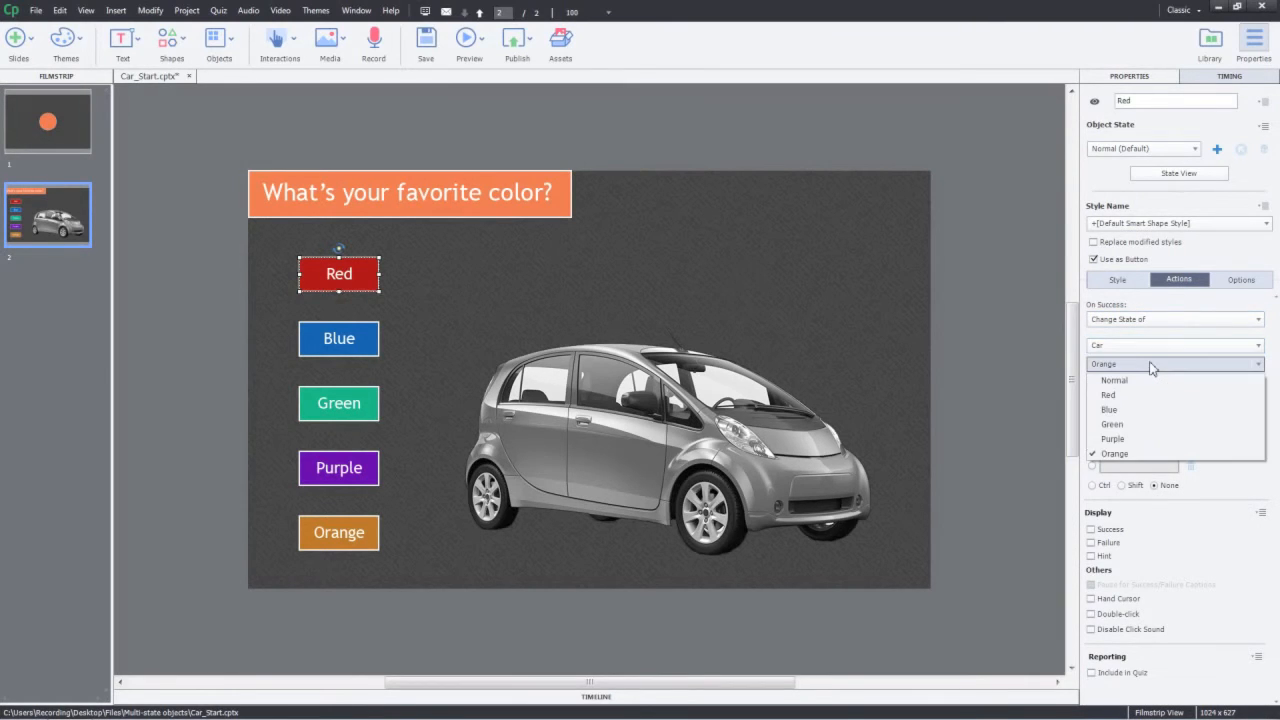
left_click(1108, 394)
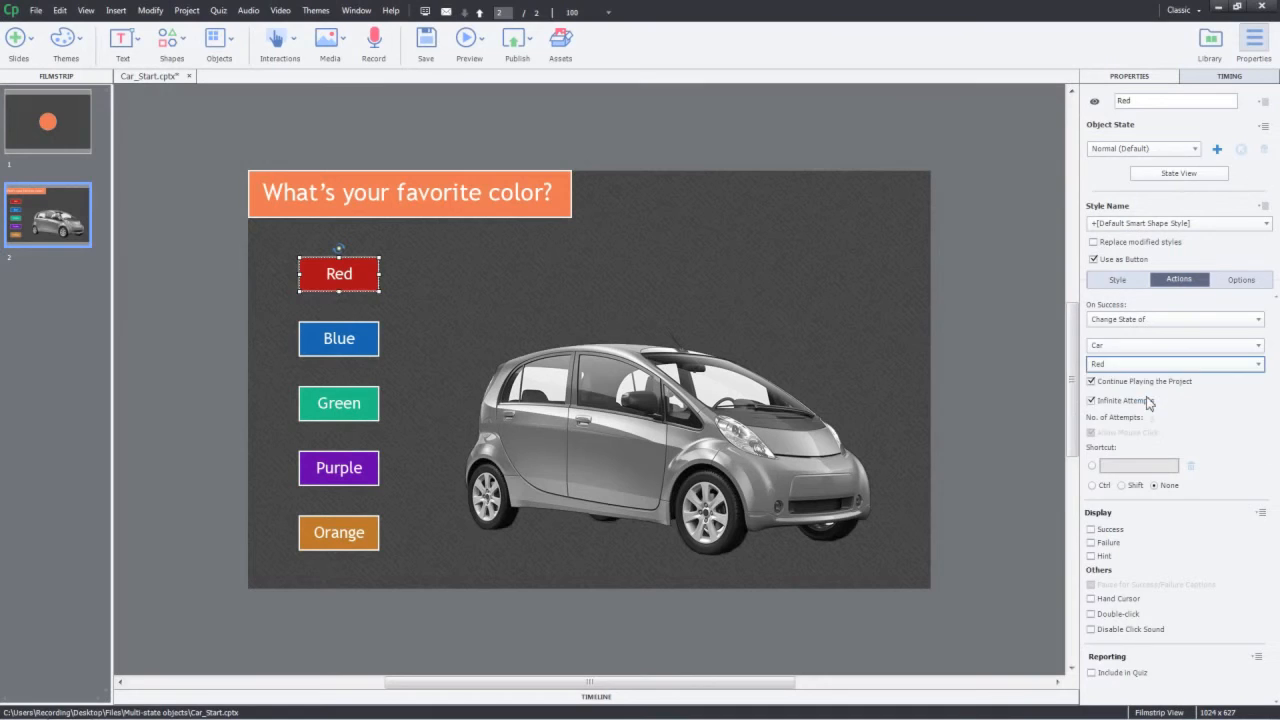
Step: Check the Blue and Orange buttons, then run Play Slide to preview the colour switching
left_click(338, 338)
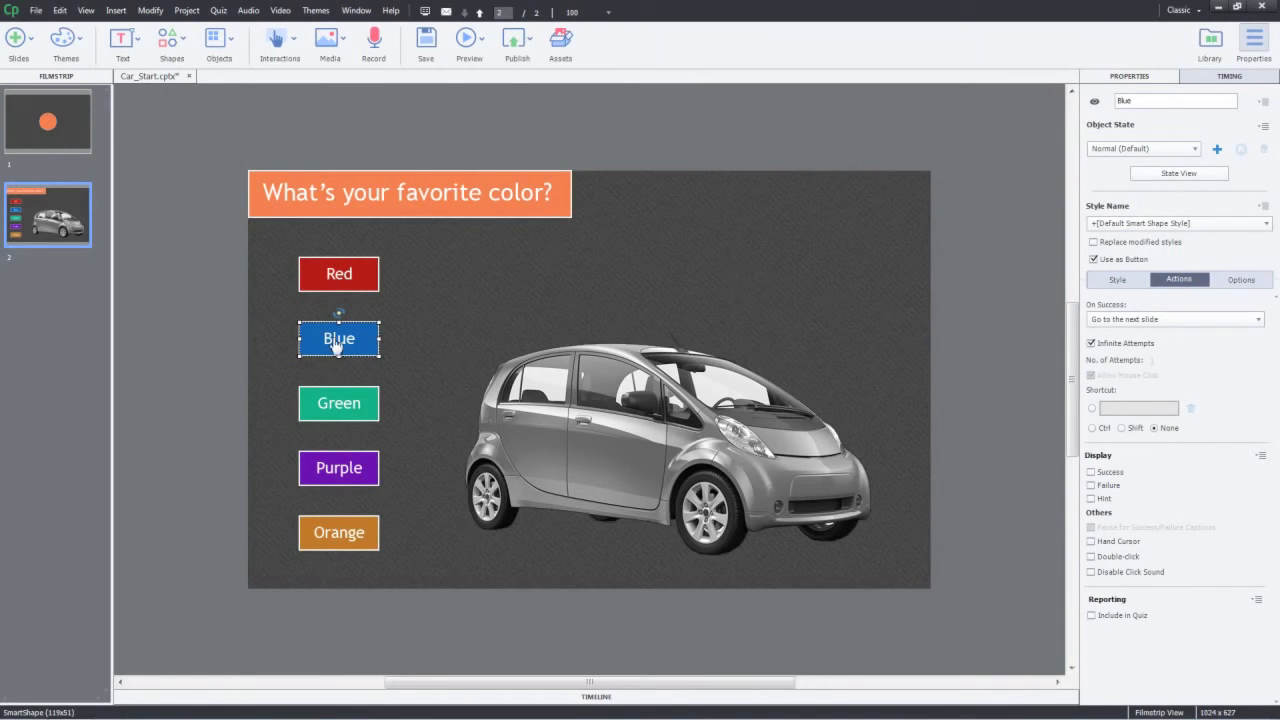
mouse_move(338, 338)
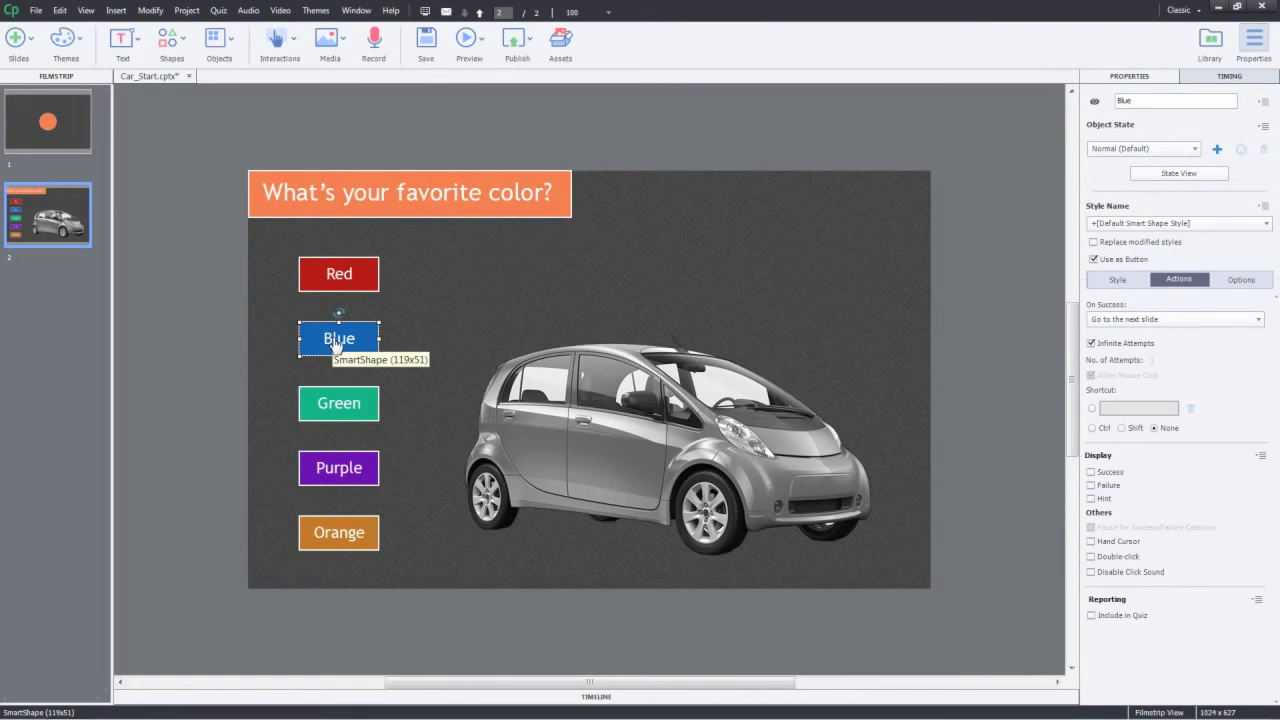
left_click(338, 532)
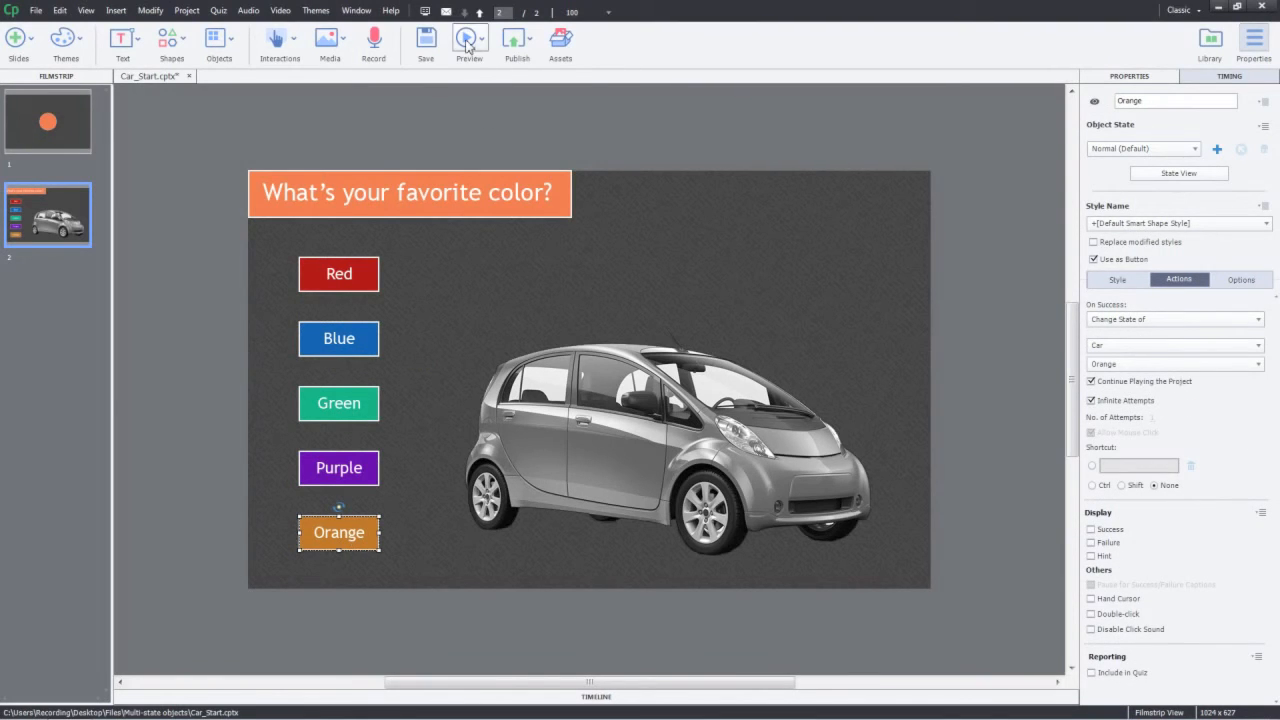
left_click(468, 38)
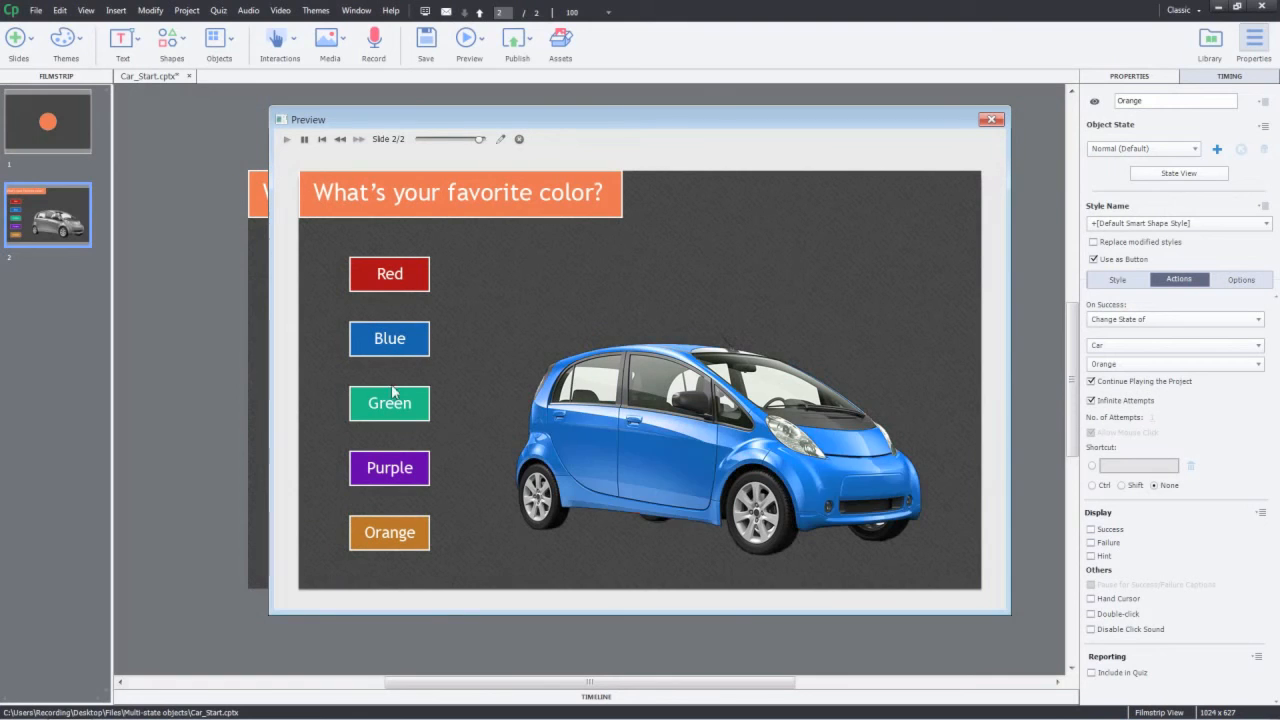